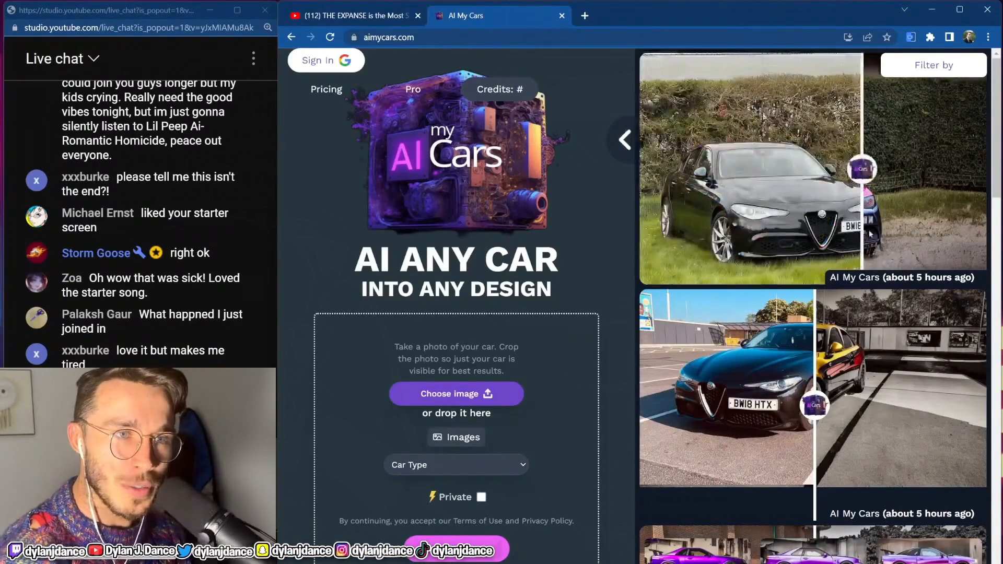
Set the Kurzgesagt black hole video's quality to 1080p60 from the player settings
left_click(862, 169)
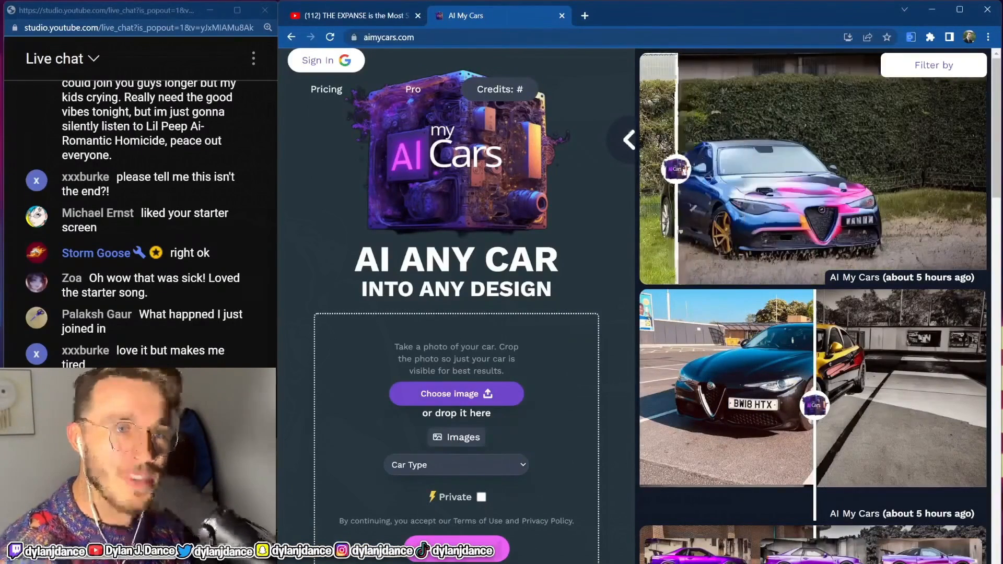
left_click(456, 464)
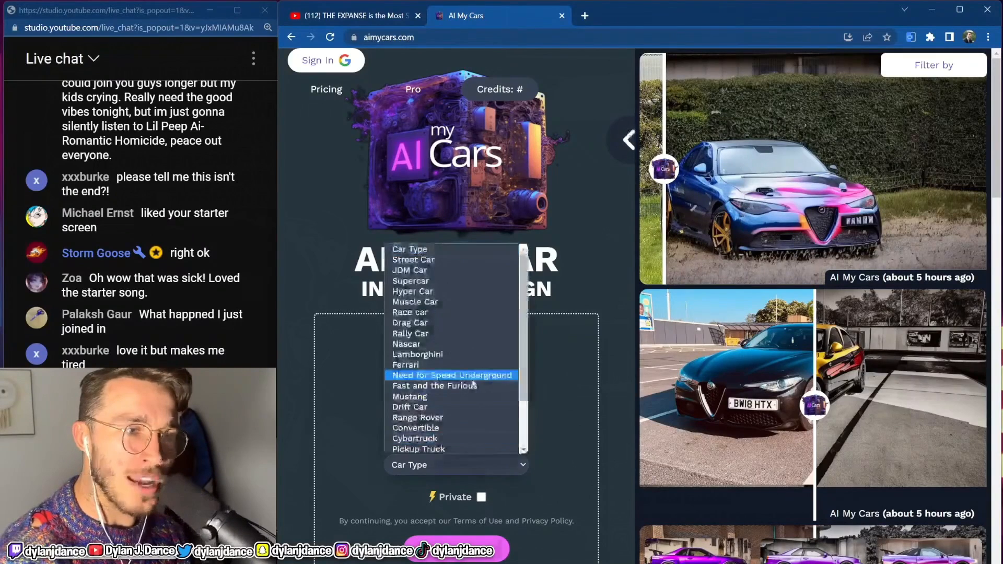
scroll("down", 3)
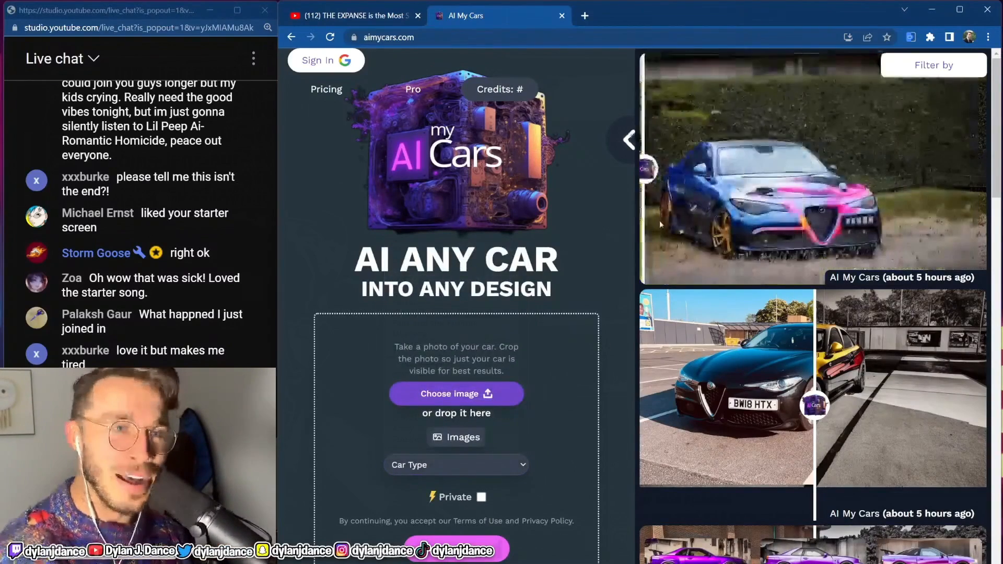
scroll("down", 3)
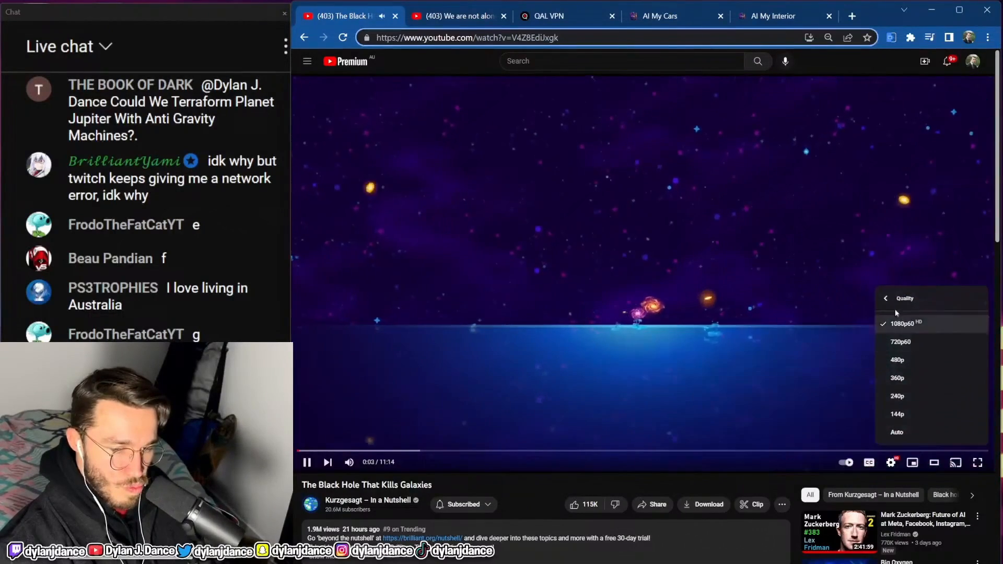
left_click(886, 298)
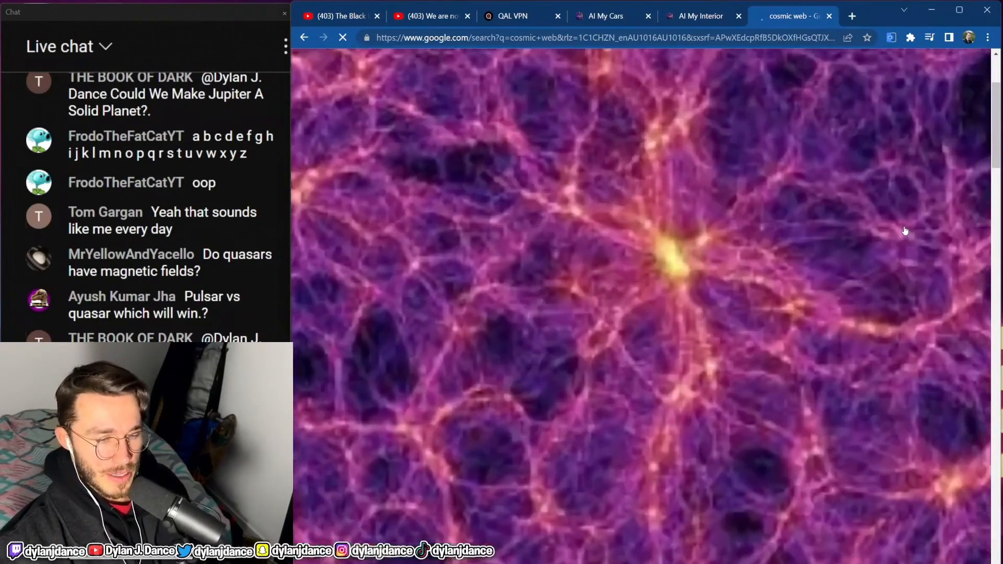
Browse the cosmic web image results, then return to the YouTube video tab
scroll("down", 3)
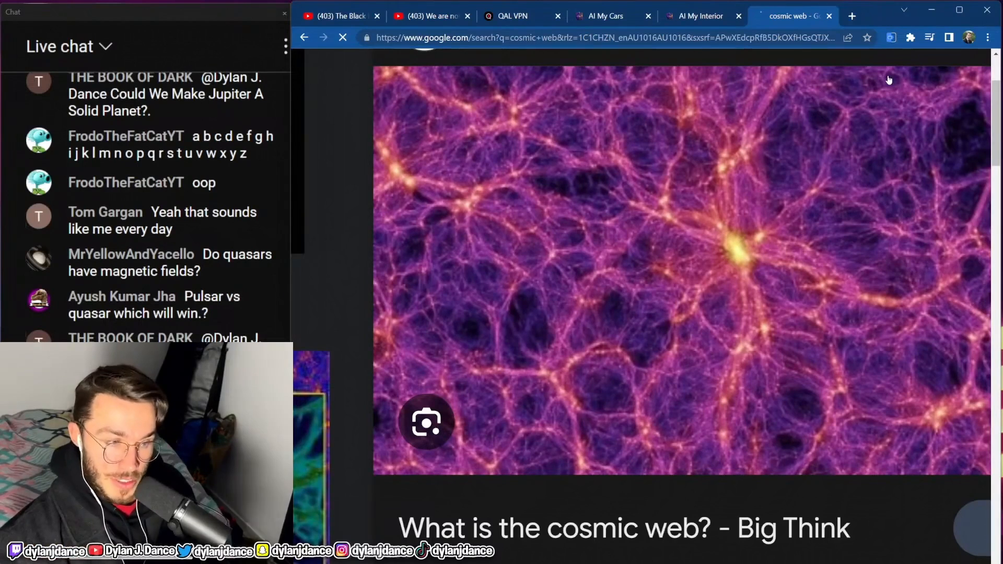
mouse_move(628, 264)
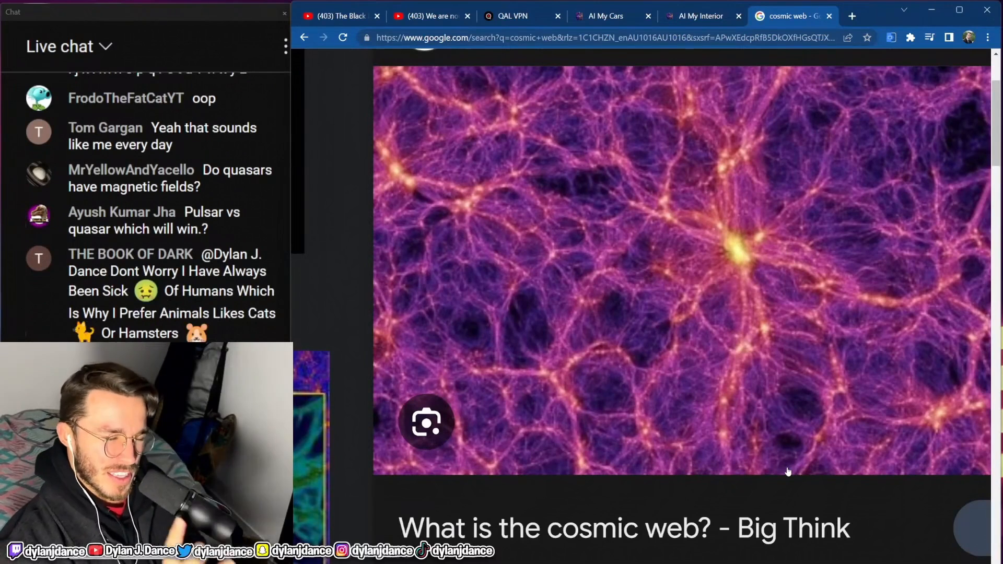
mouse_move(777, 300)
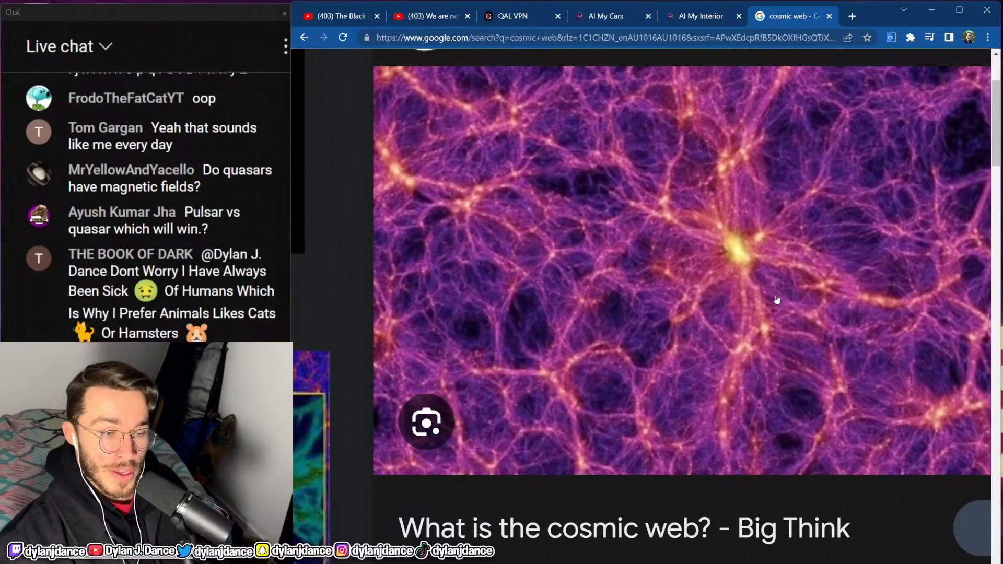
mouse_move(592, 265)
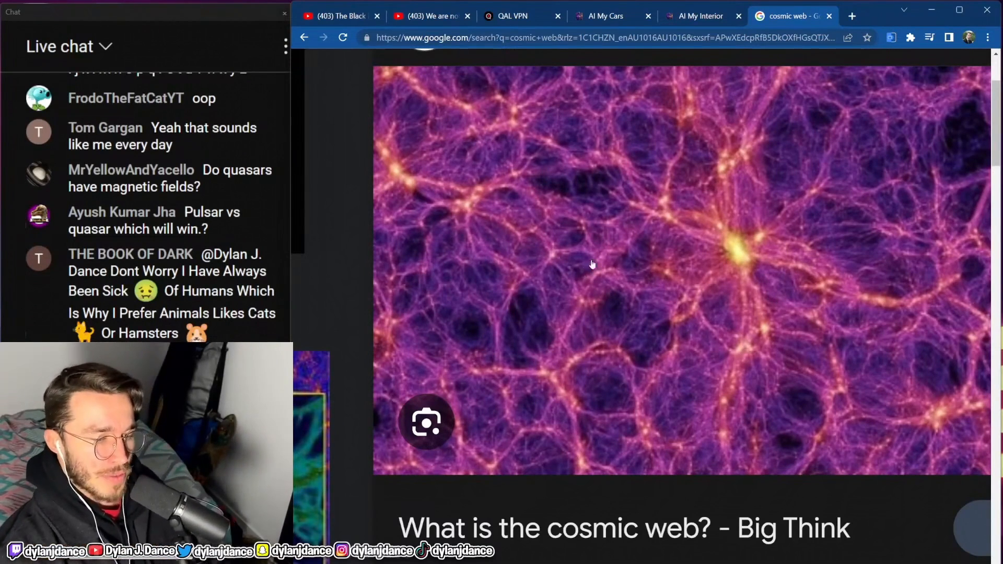
mouse_move(734, 278)
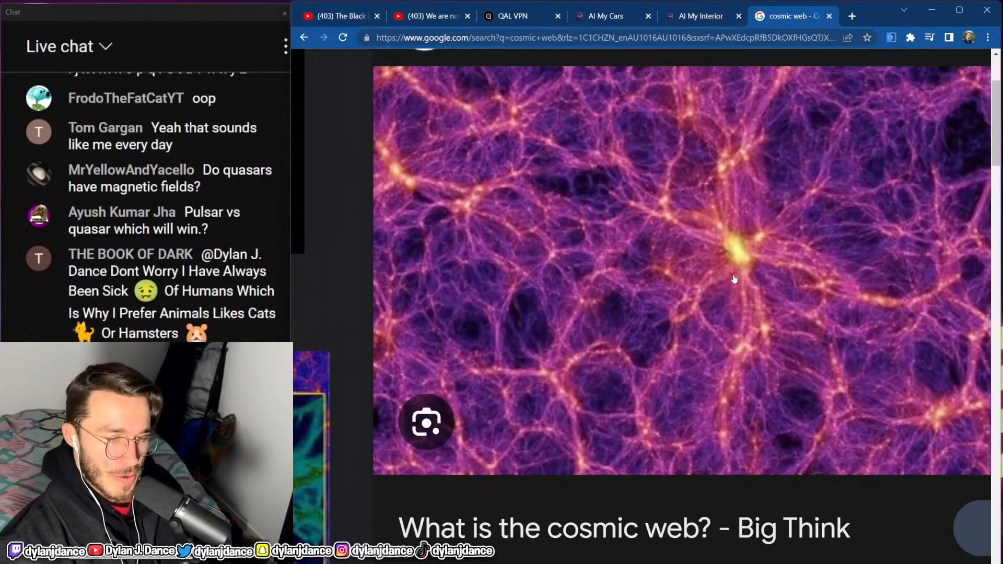
mouse_move(368, 165)
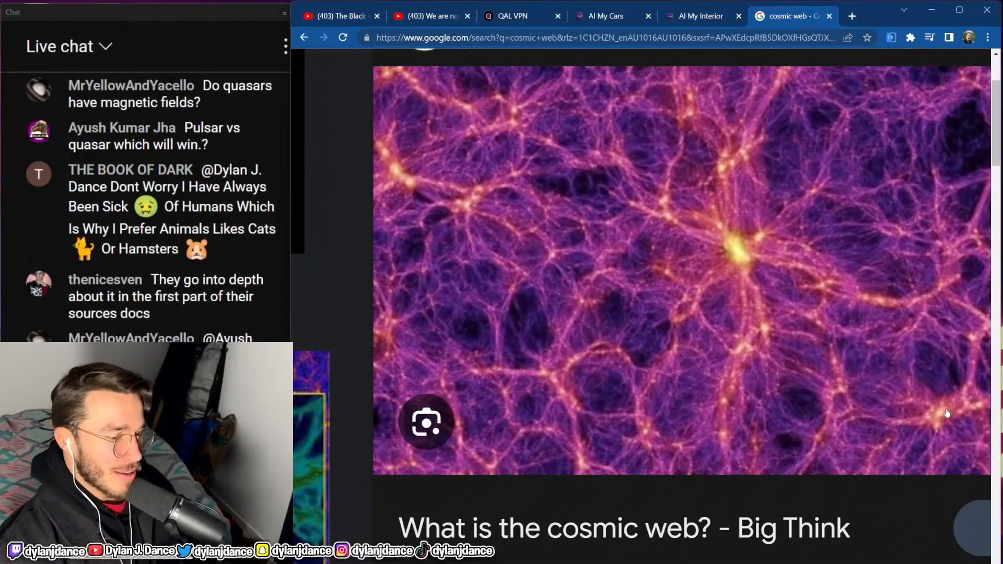
scroll("down", 3)
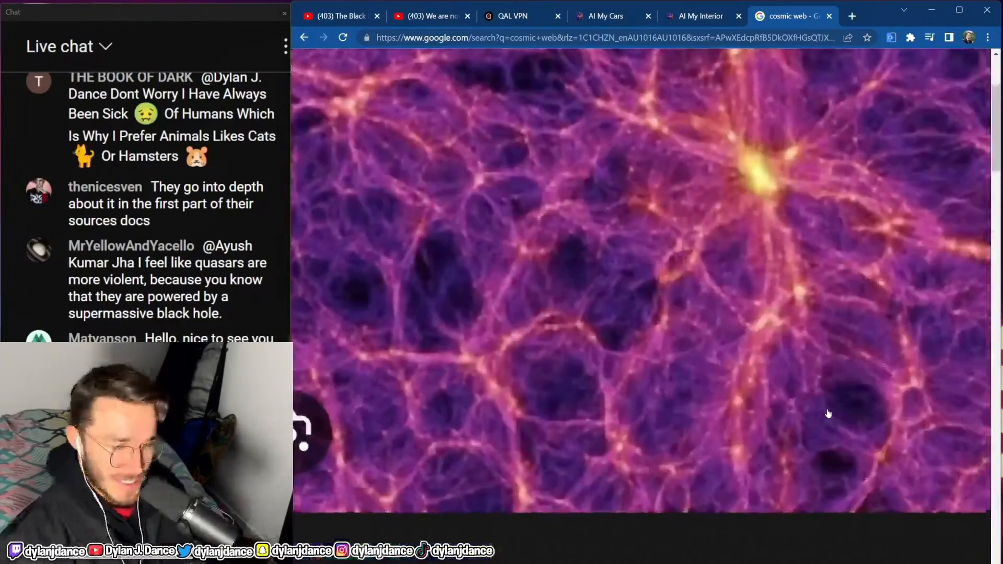
left_click(335, 16)
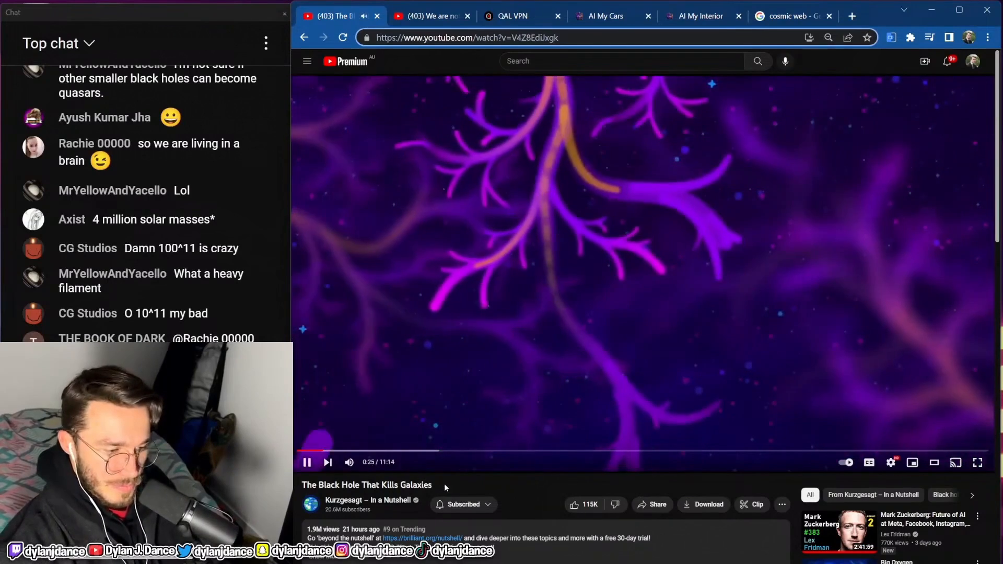
Pause the video at 0:26 to chat, resume, pause near 0:33, and resume again
left_click(306, 462)
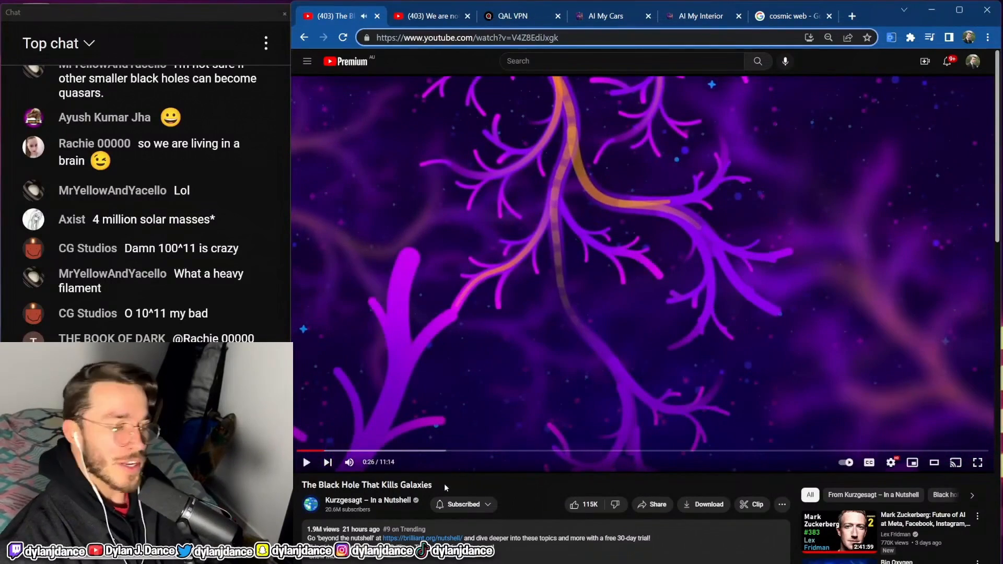
left_click(306, 462)
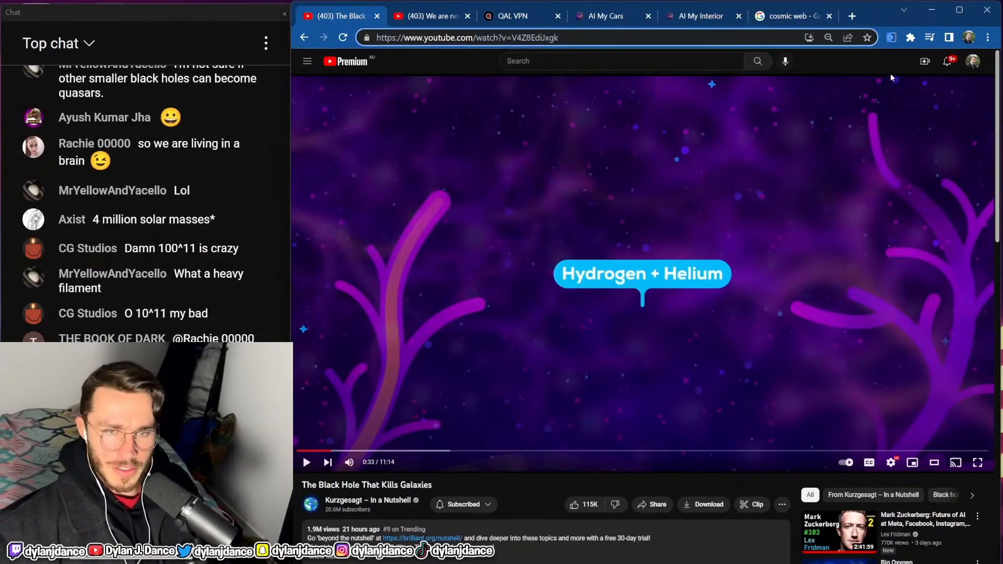
left_click(307, 462)
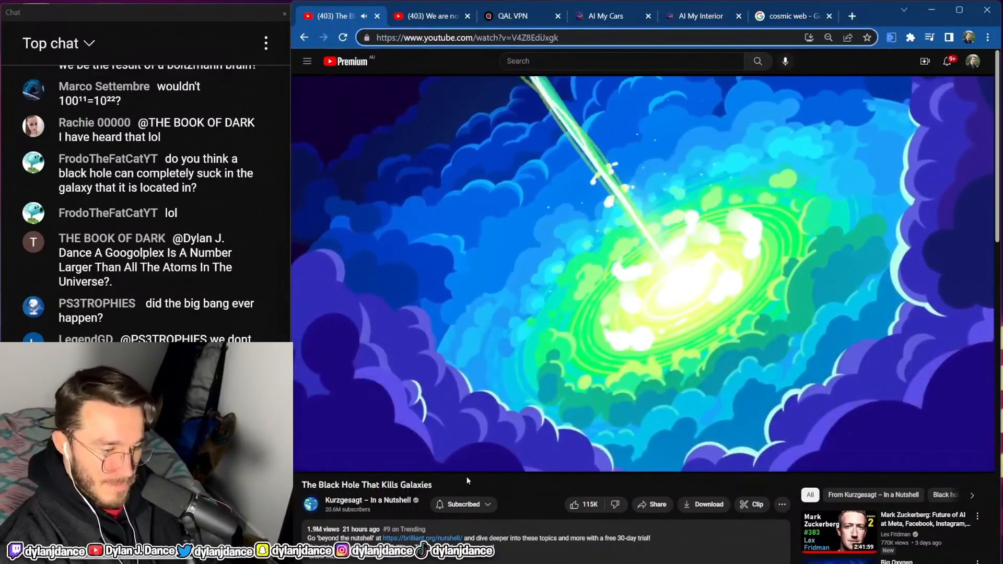
Pause the video at 1:24 to comment, then resume playback toward 2:18
left_click(640, 275)
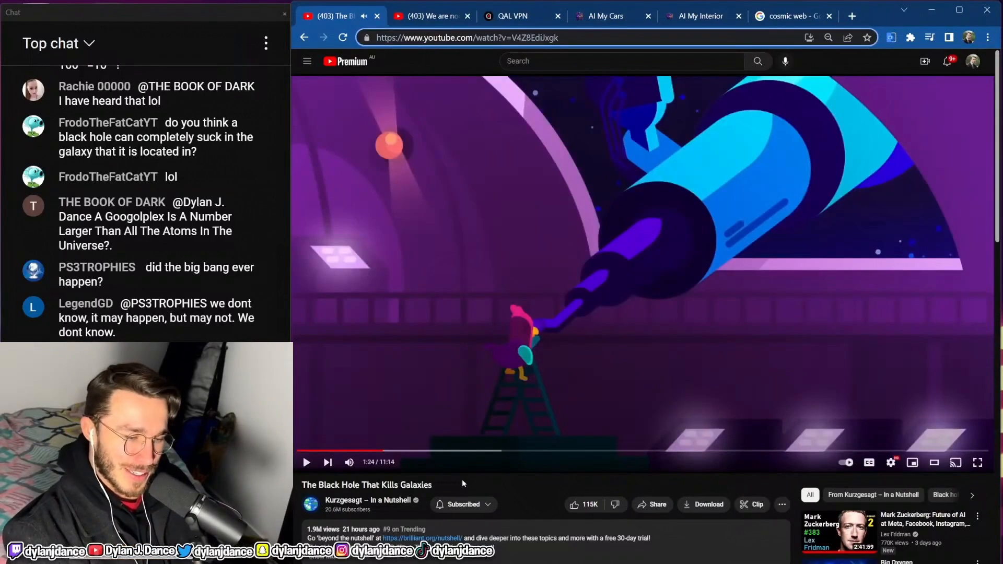
left_click(306, 462)
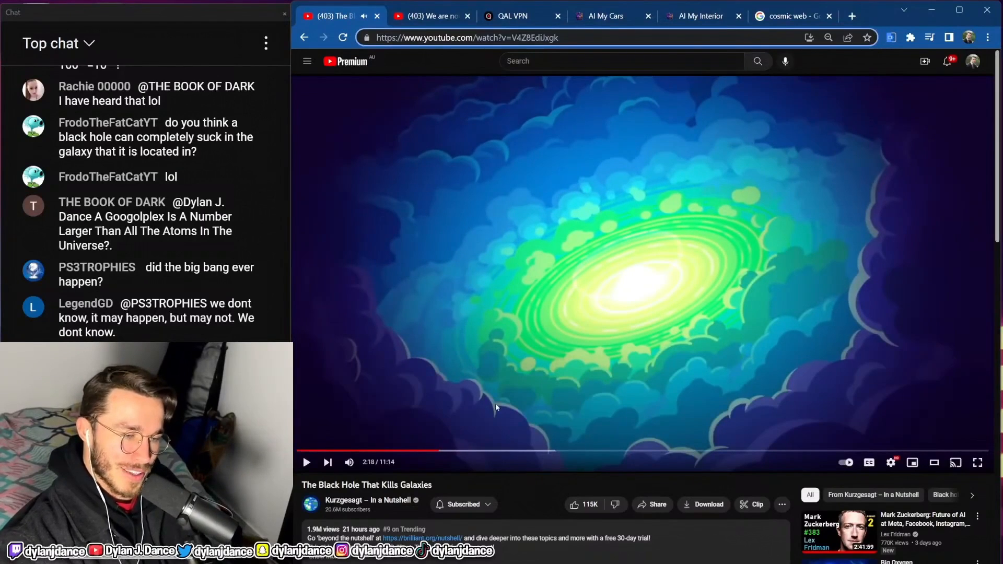
Resume the video from 2:18 so it plays on to the pink galaxy disc at 3:07
left_click(306, 462)
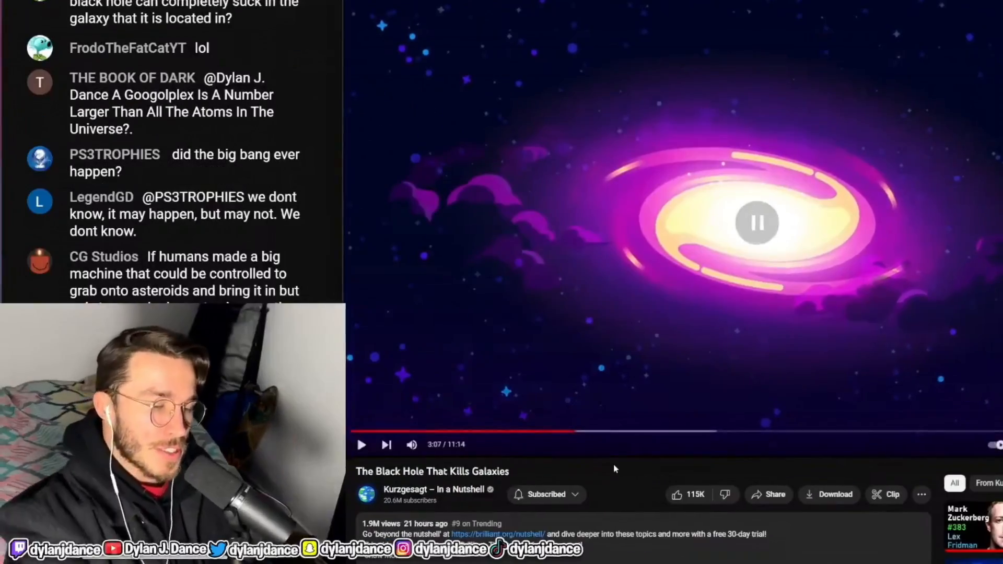
Resume the video from 3:07 so it plays on toward 4:59
left_click(757, 221)
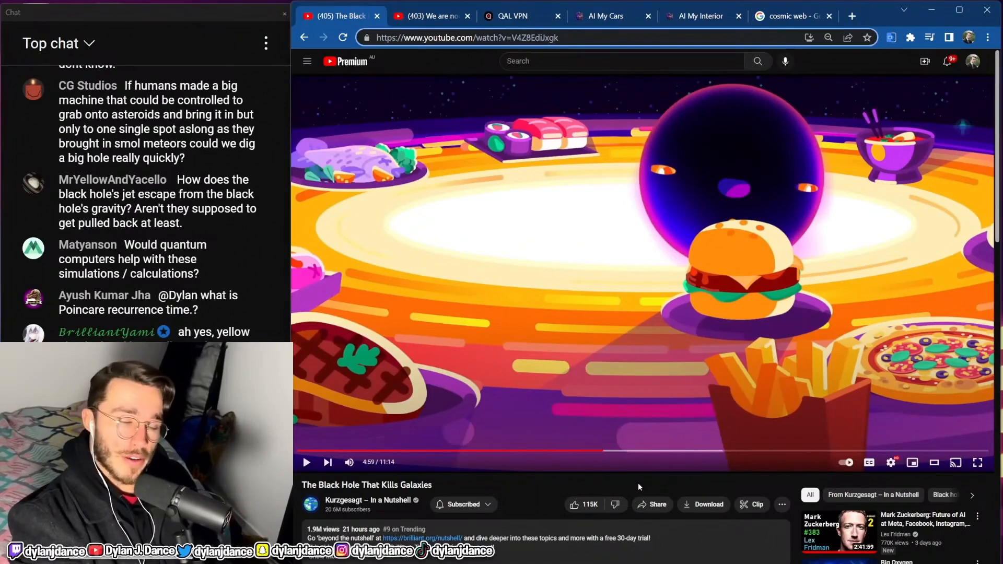
Resume the video from 4:59 and pause it again at 5:14
left_click(306, 463)
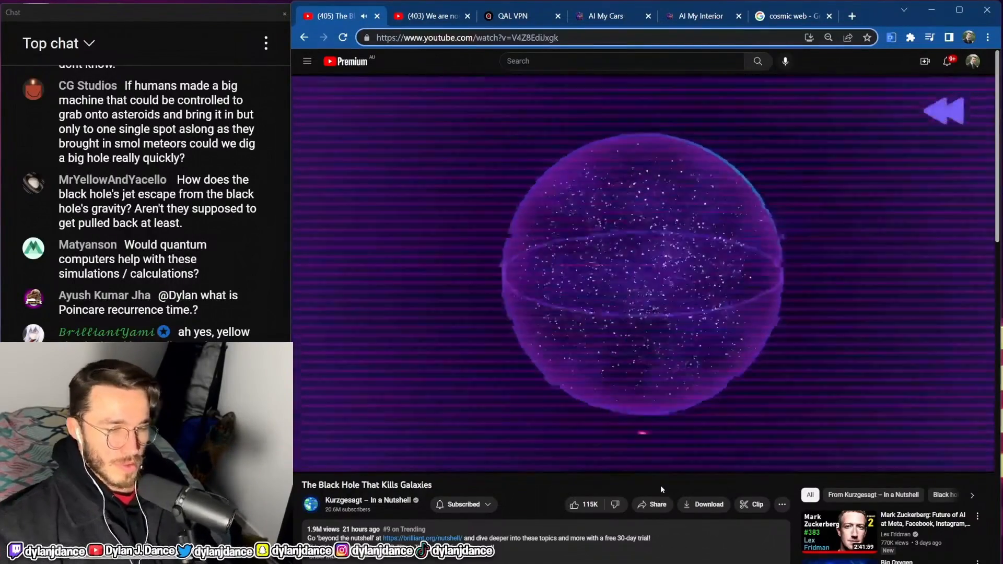
left_click(642, 275)
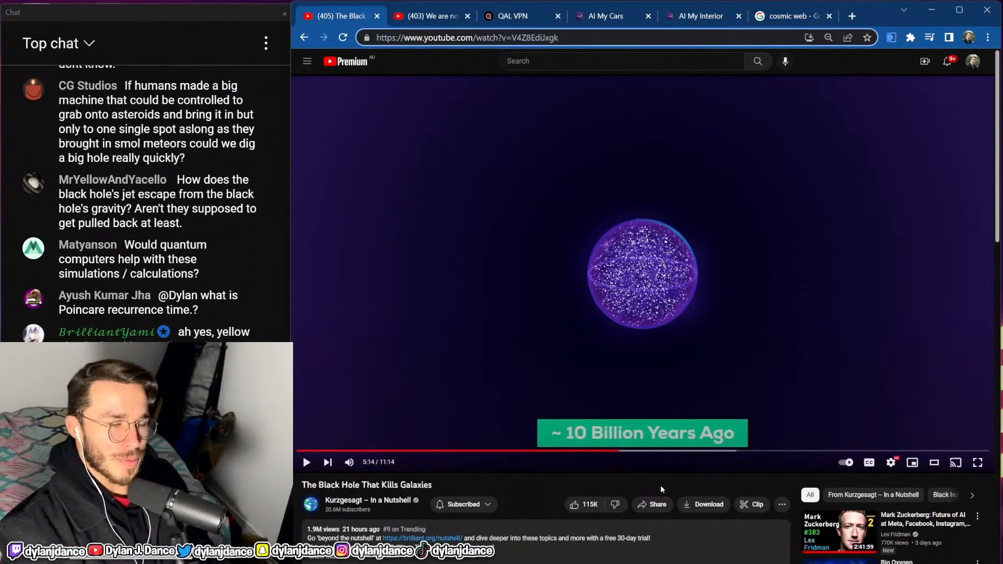
Play on from 5:14, pausing once to talk, and stop at the How Quasars title card at 6:01
left_click(306, 462)
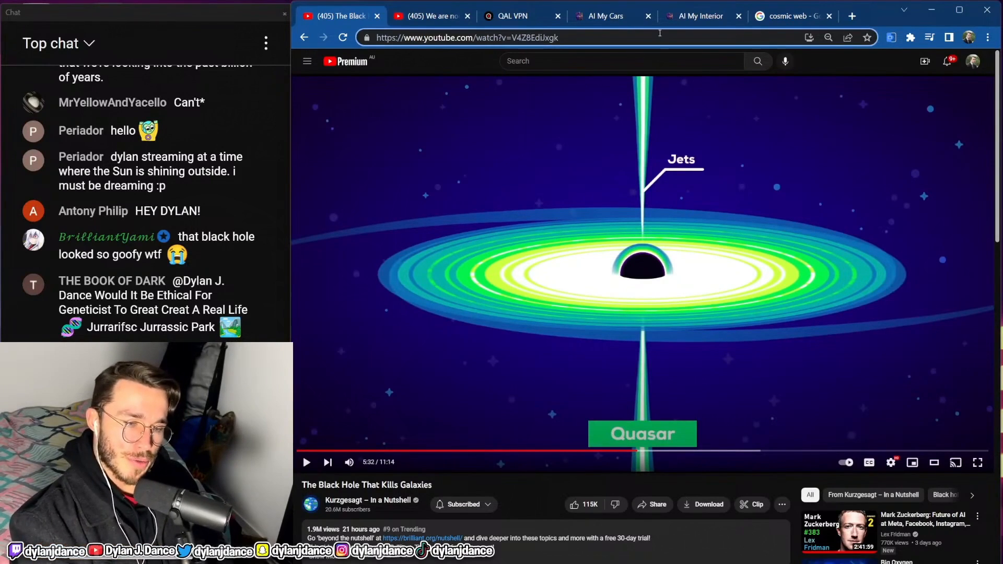
mouse_move(813, 263)
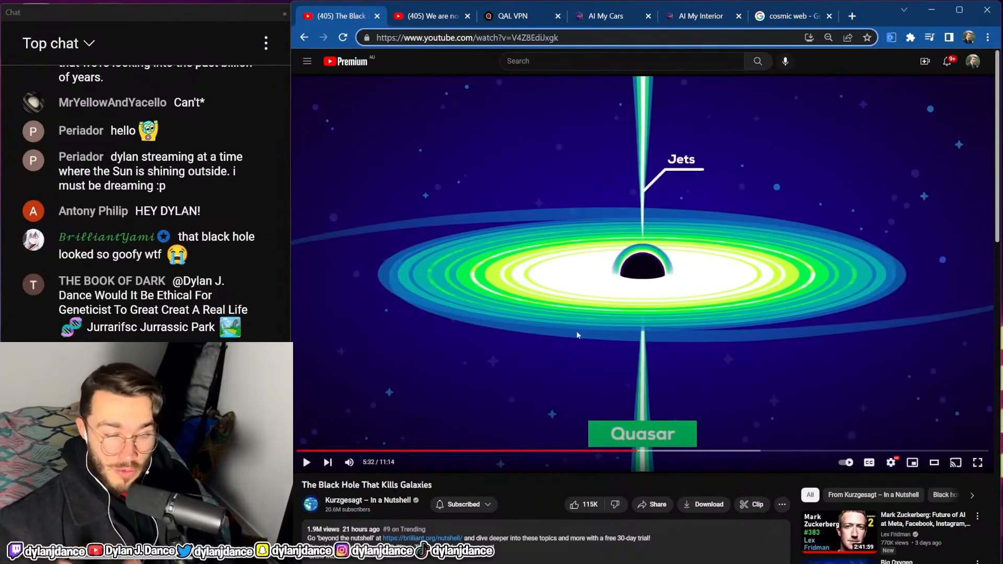
left_click(306, 462)
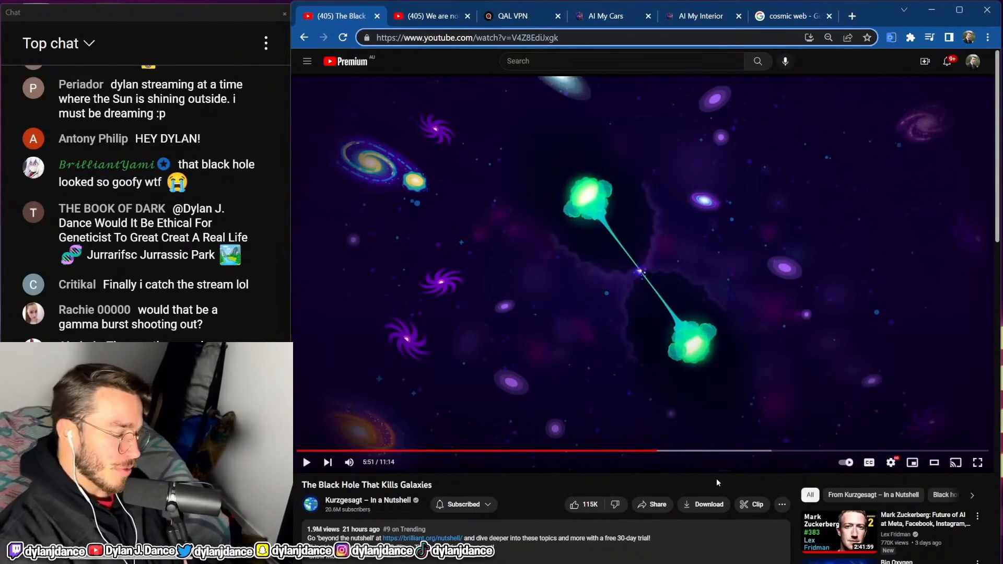
left_click(306, 462)
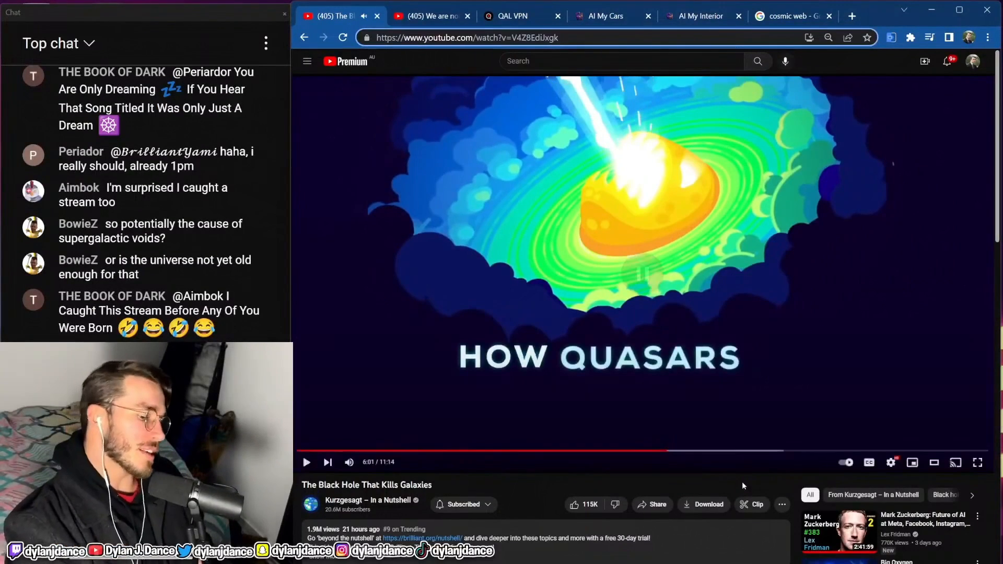
left_click(307, 462)
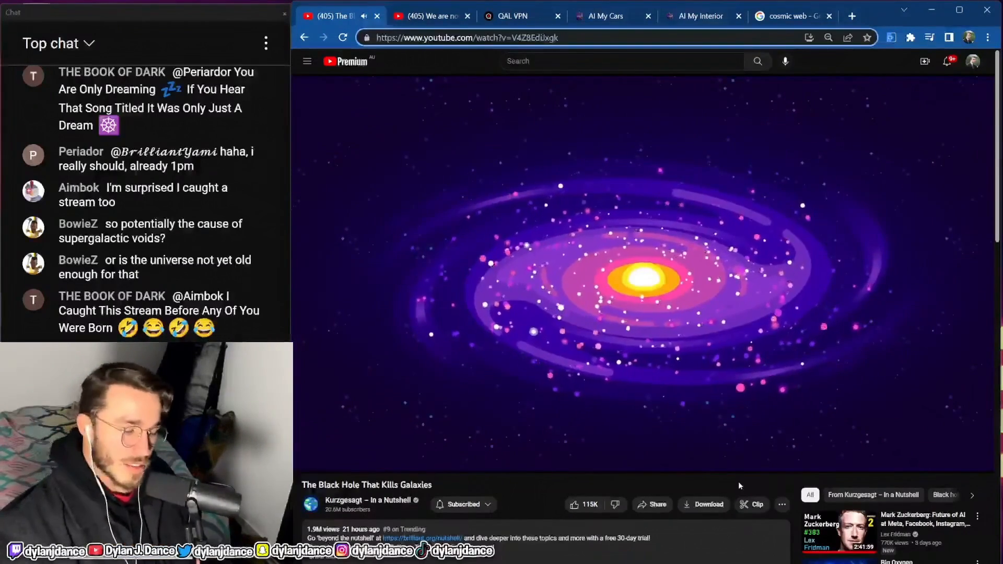
Resume the video and pause it at 7:42 on the Milky Way quasar question
left_click(645, 275)
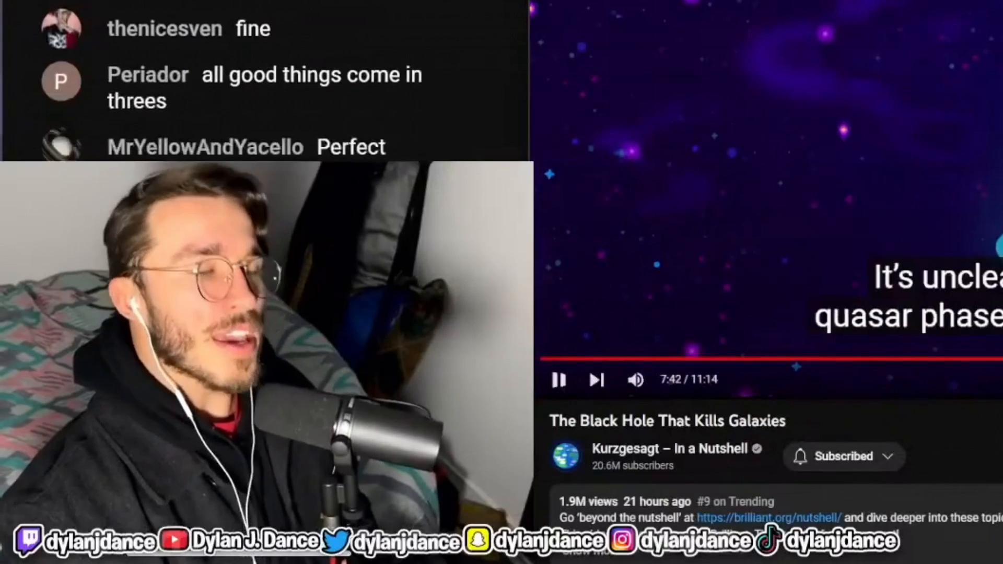
left_click(557, 380)
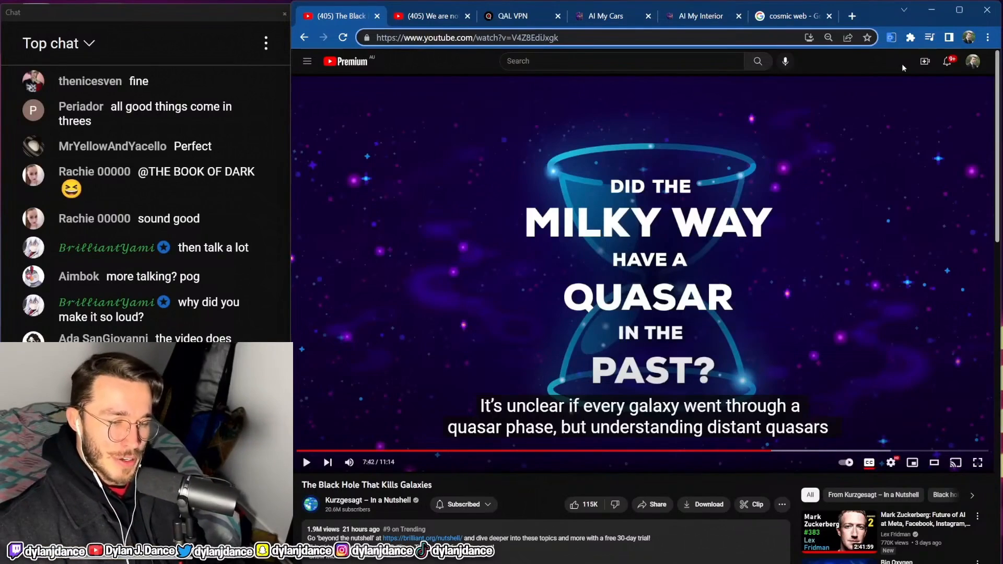
Resume from 7:42, mute the video, and bring up the playback speed options to choose 2
left_click(306, 462)
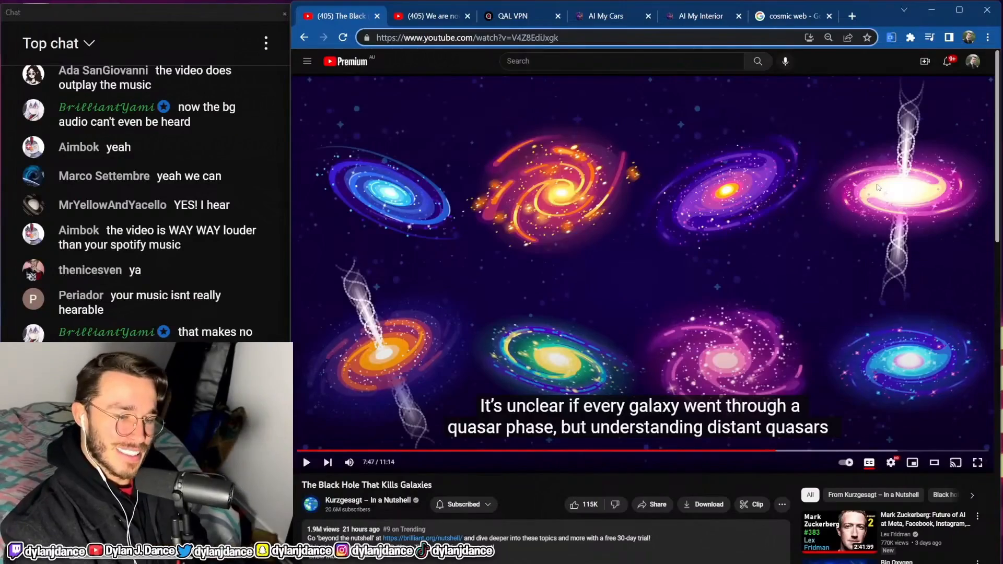
mouse_move(883, 101)
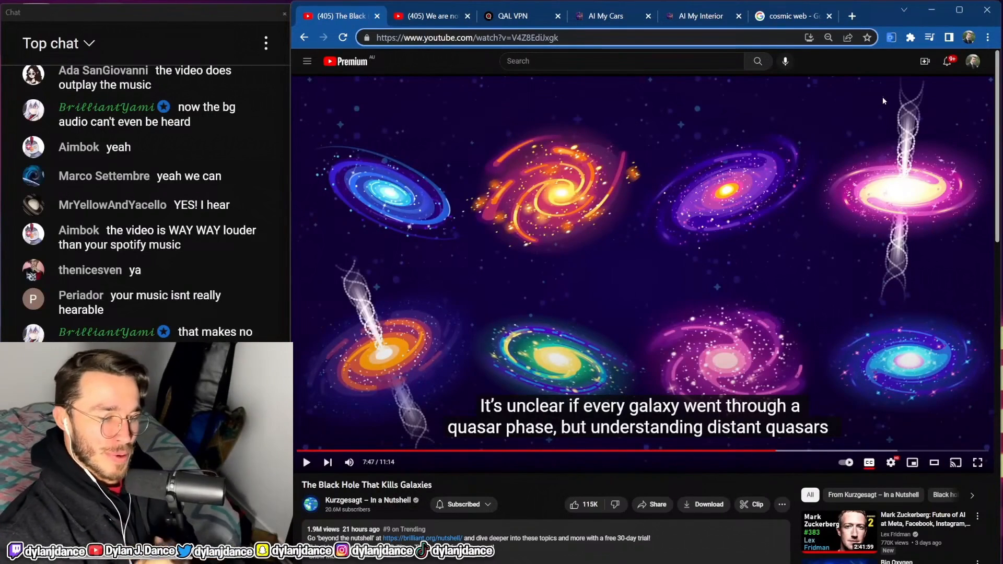
left_click(306, 463)
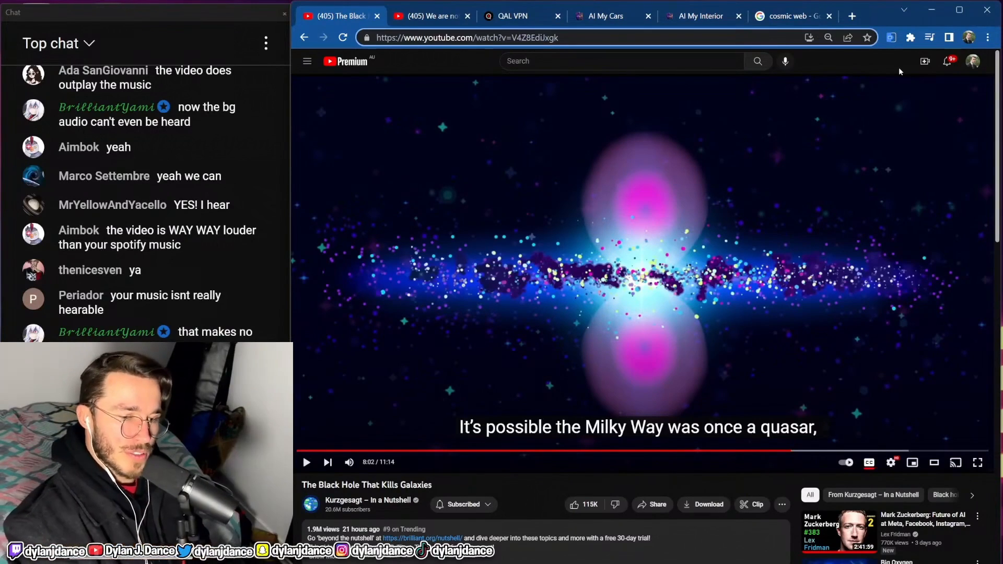
left_click(307, 462)
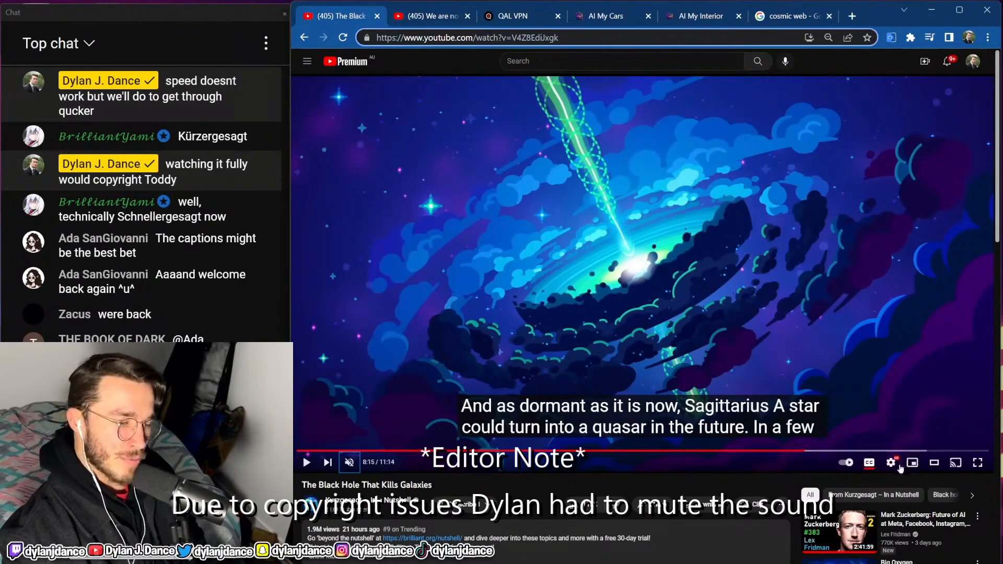
left_click(891, 463)
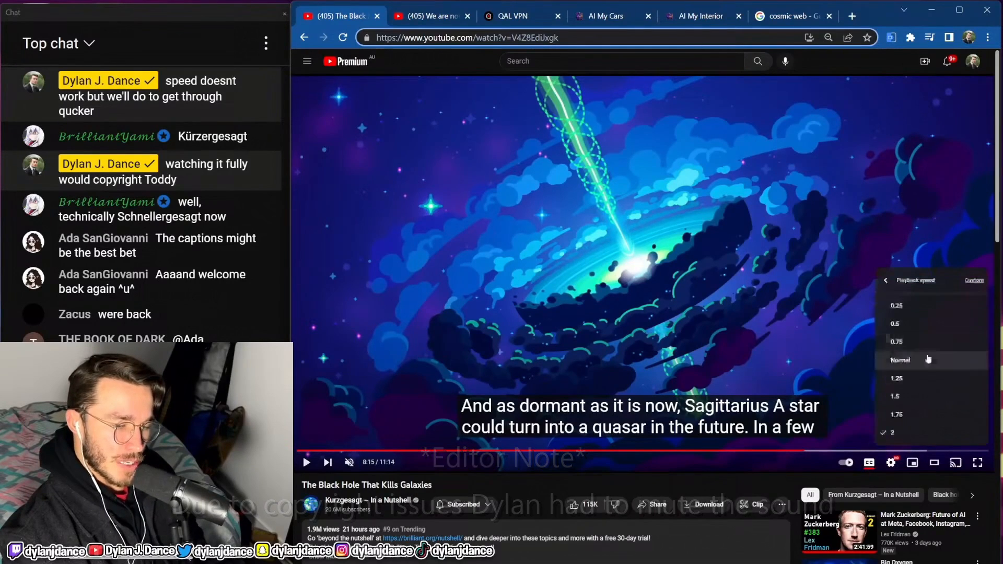